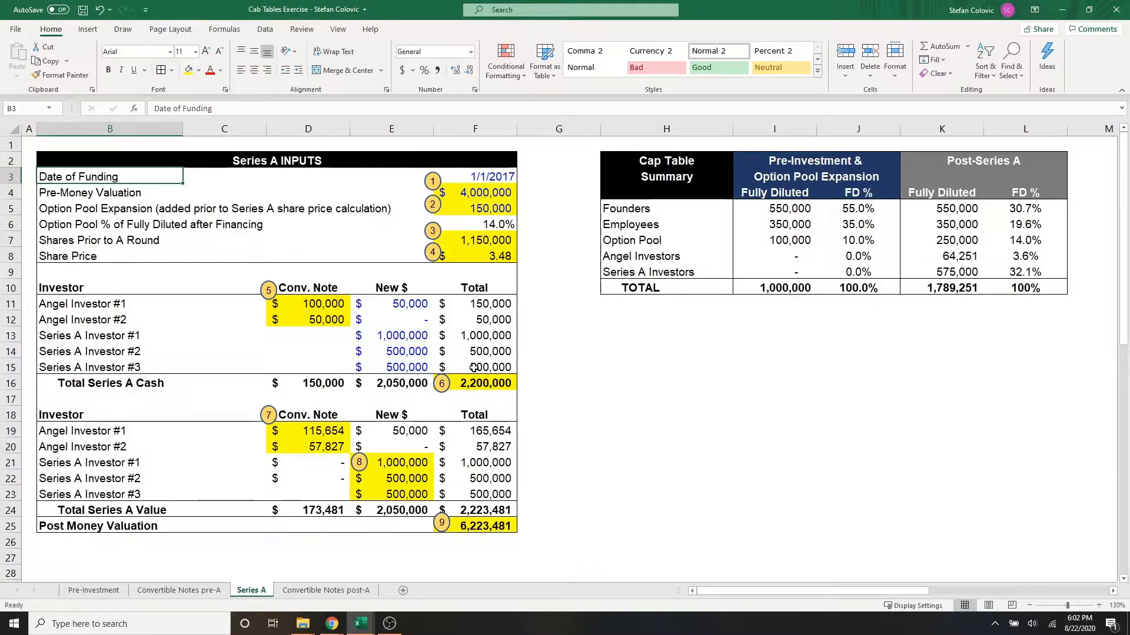
# Review the Series A inputs: Pre-Money Valuation and Shares Prior to A Round, traced back to the Pre-Investment sheet
pyautogui.click(89, 193)
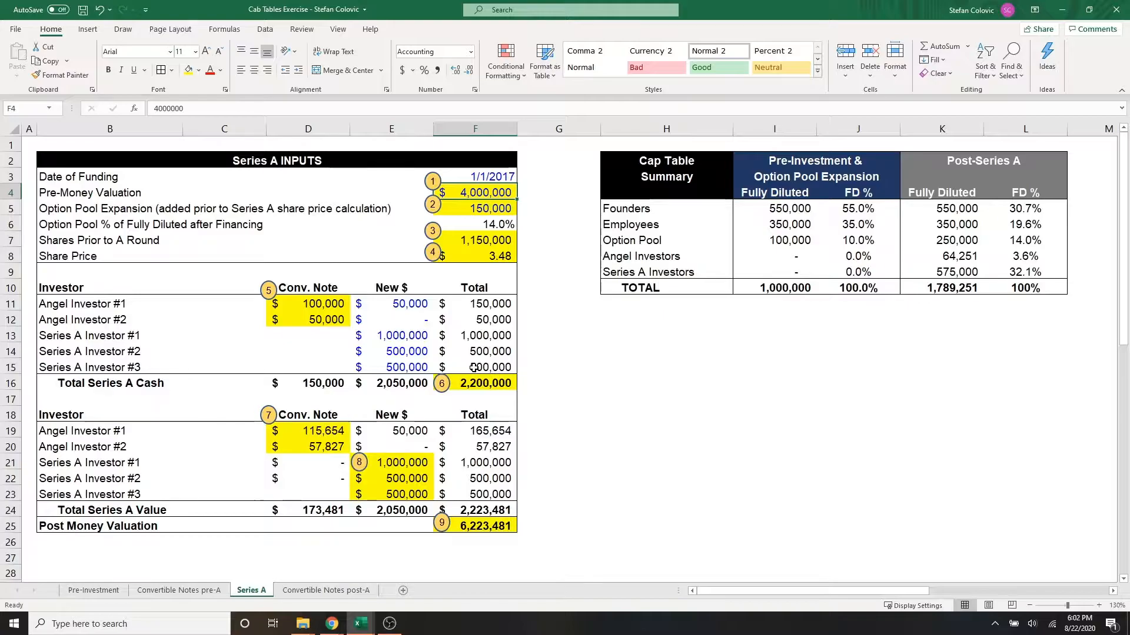
pyautogui.click(89, 193)
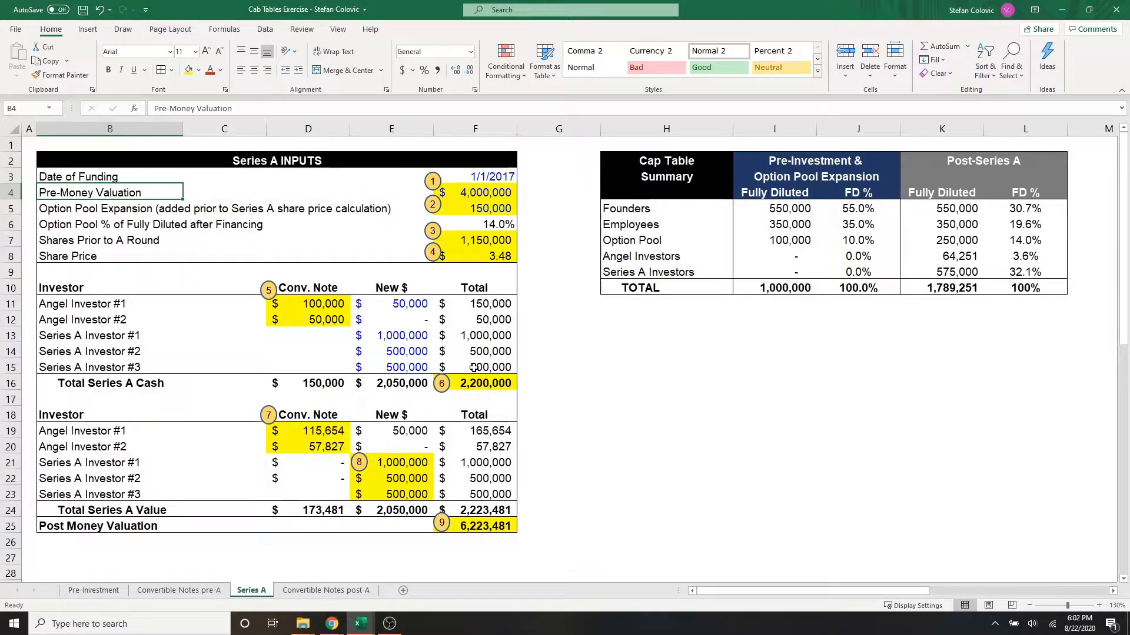
pyautogui.click(109, 208)
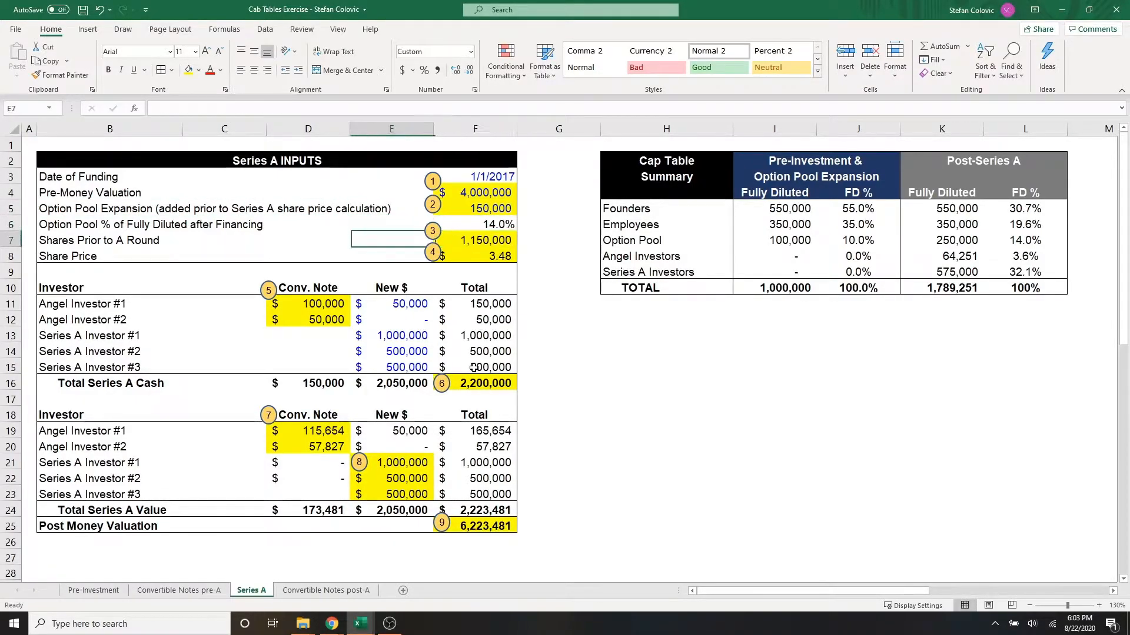
pyautogui.click(98, 240)
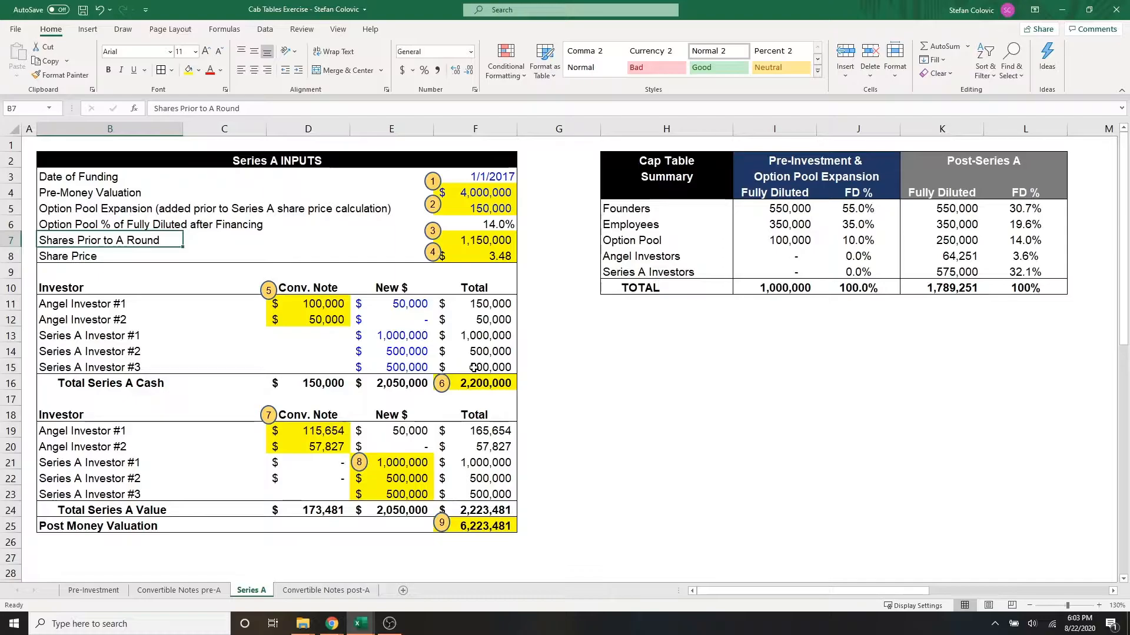
pyautogui.click(483, 240)
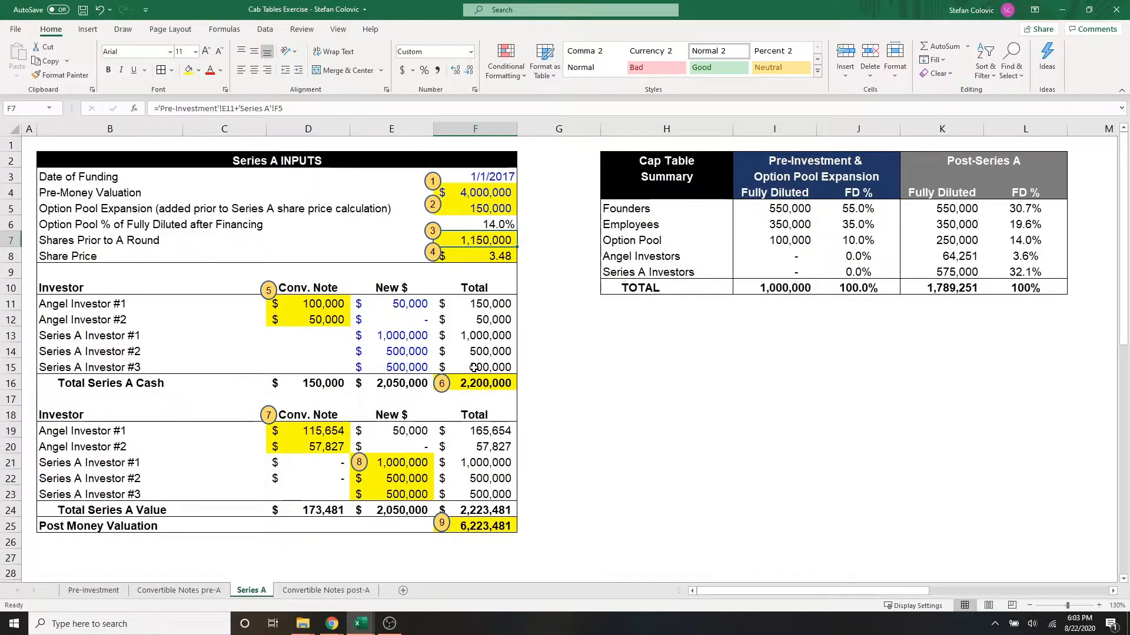
pyautogui.doubleClick(475, 240)
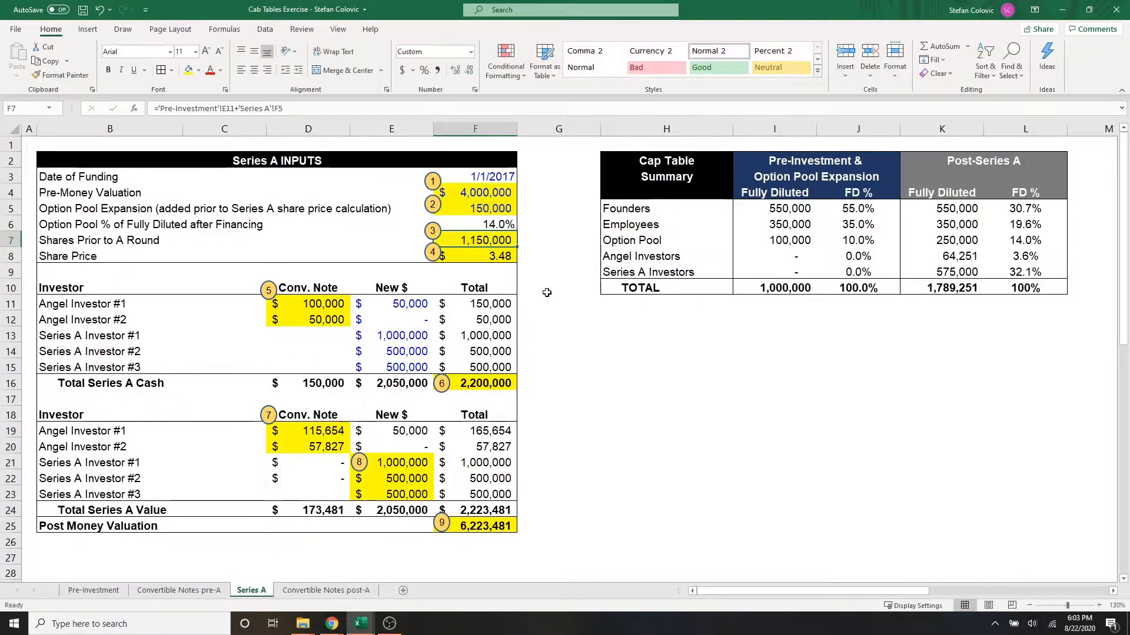
pyautogui.click(93, 590)
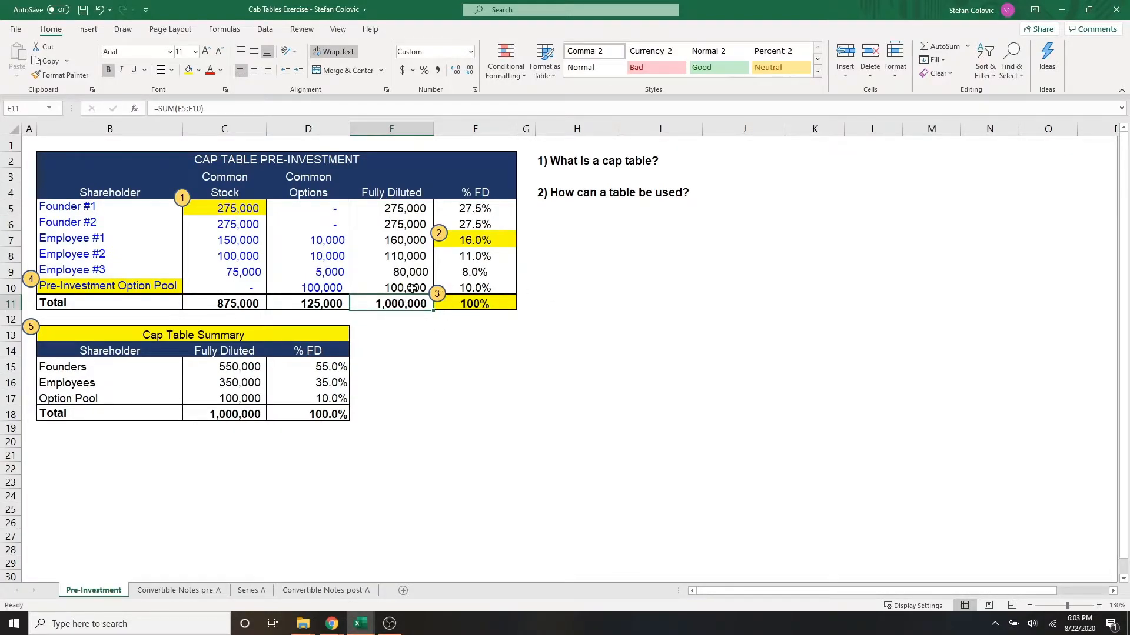
pyautogui.click(251, 590)
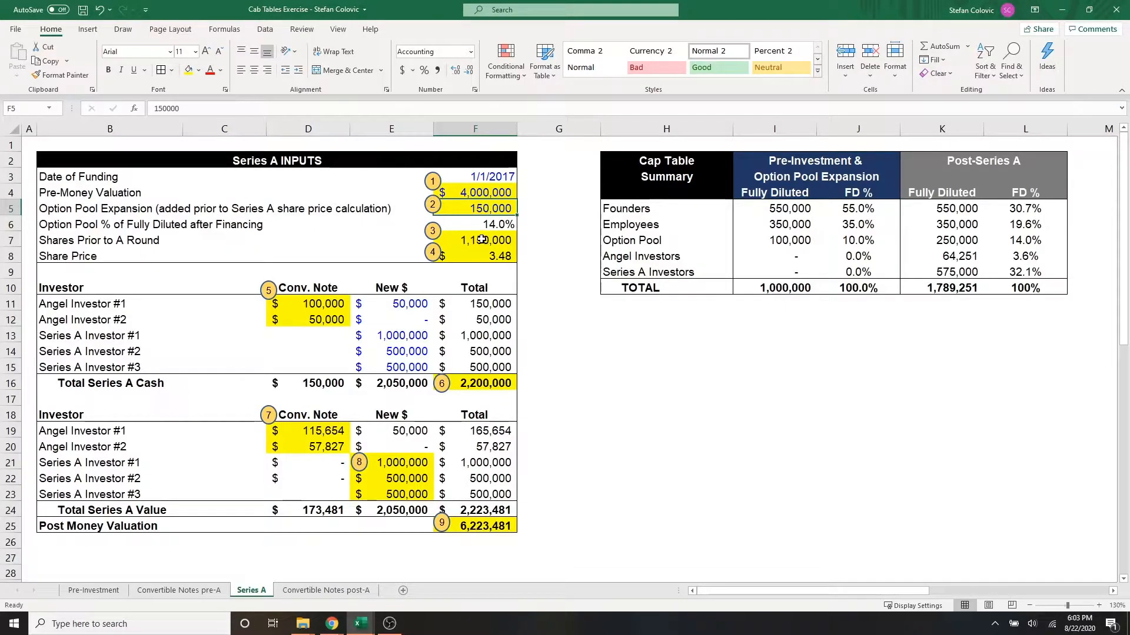
# Trace the share price formula and the Conv. Note and Angel Investor #1 new cash amounts in the cash table
pyautogui.click(474, 239)
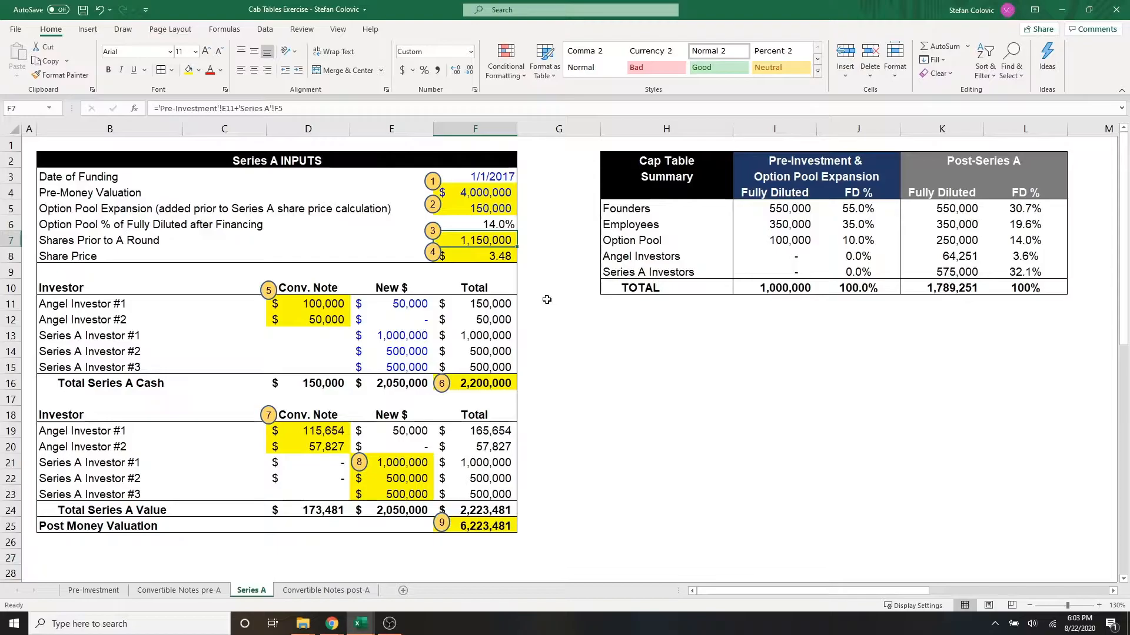
pyautogui.click(486, 255)
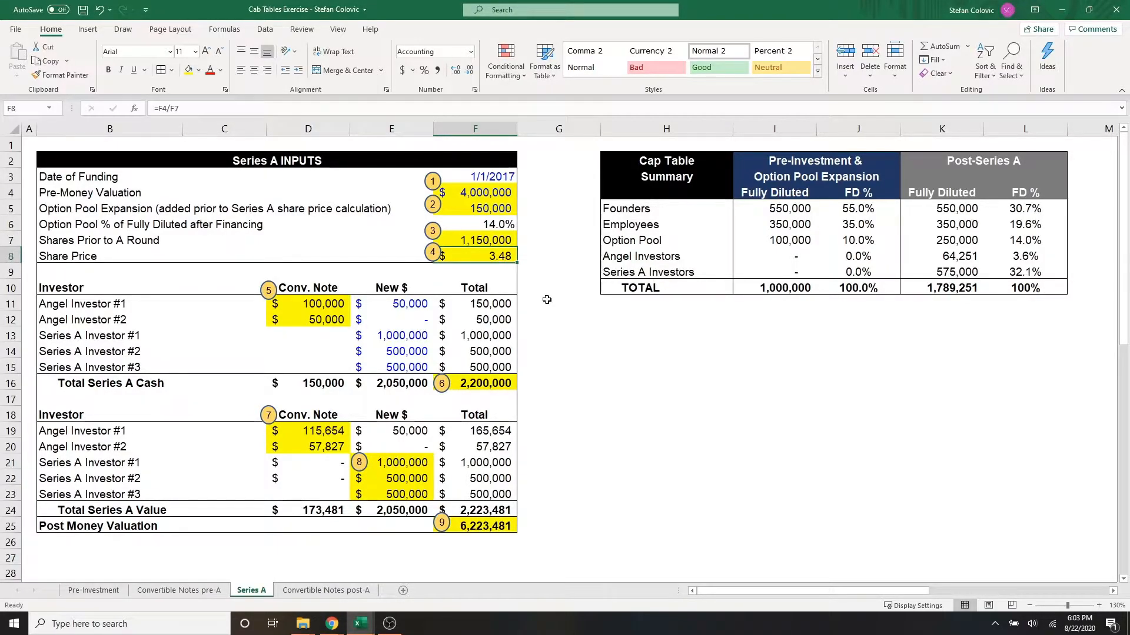
pyautogui.doubleClick(481, 255)
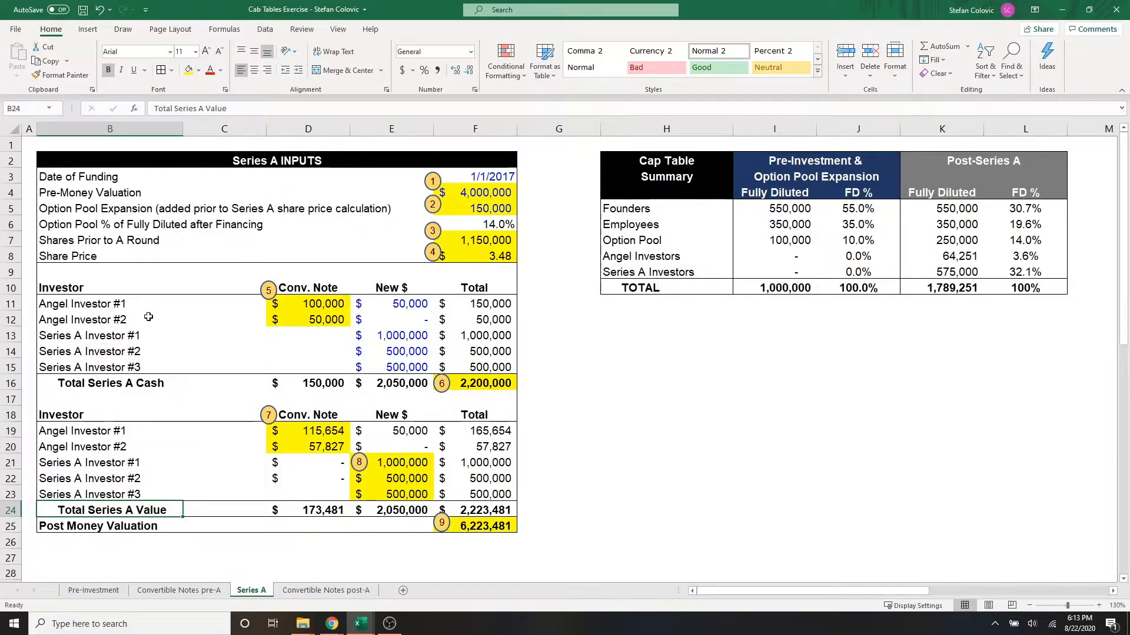
pyautogui.moveTo(308, 287); pyautogui.dragTo(308, 319)
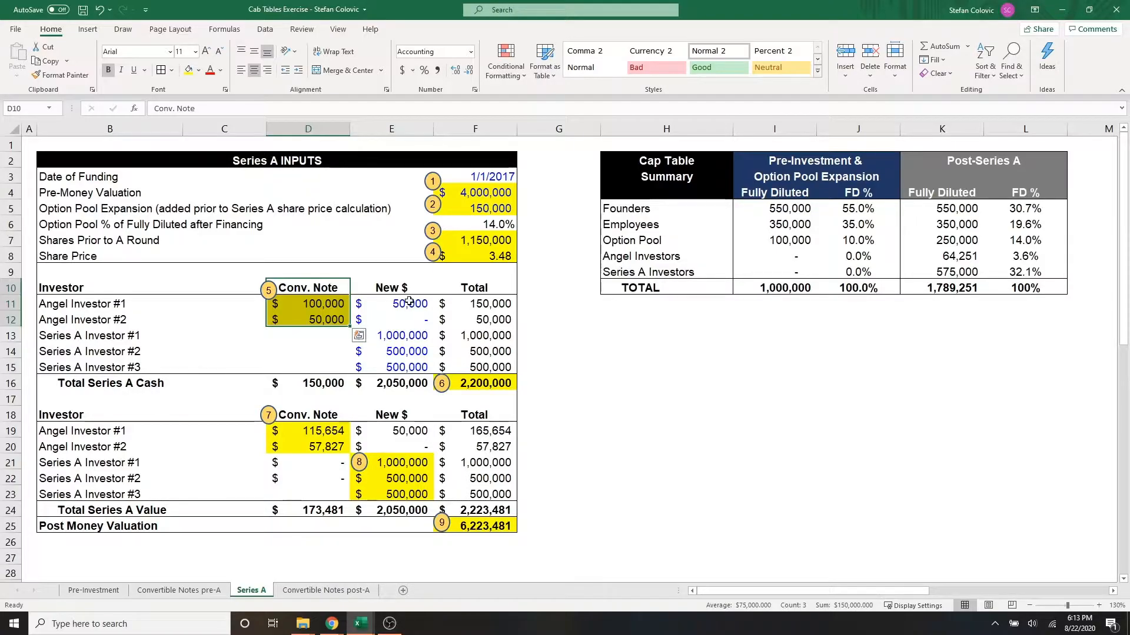
pyautogui.click(403, 303)
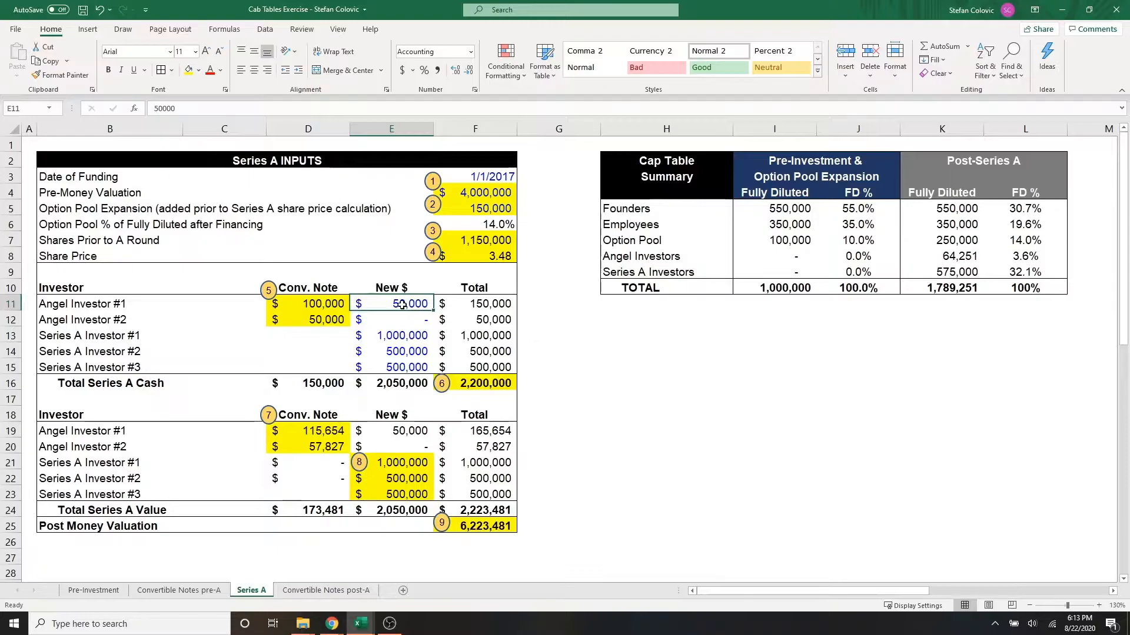
pyautogui.moveTo(529, 352)
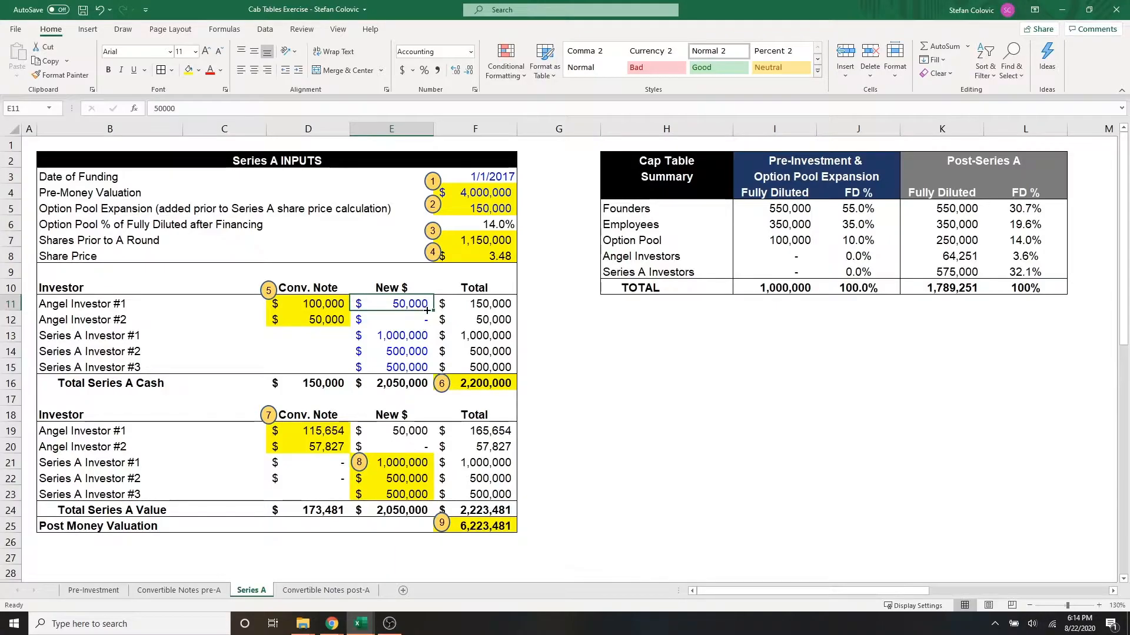
pyautogui.moveTo(349, 338)
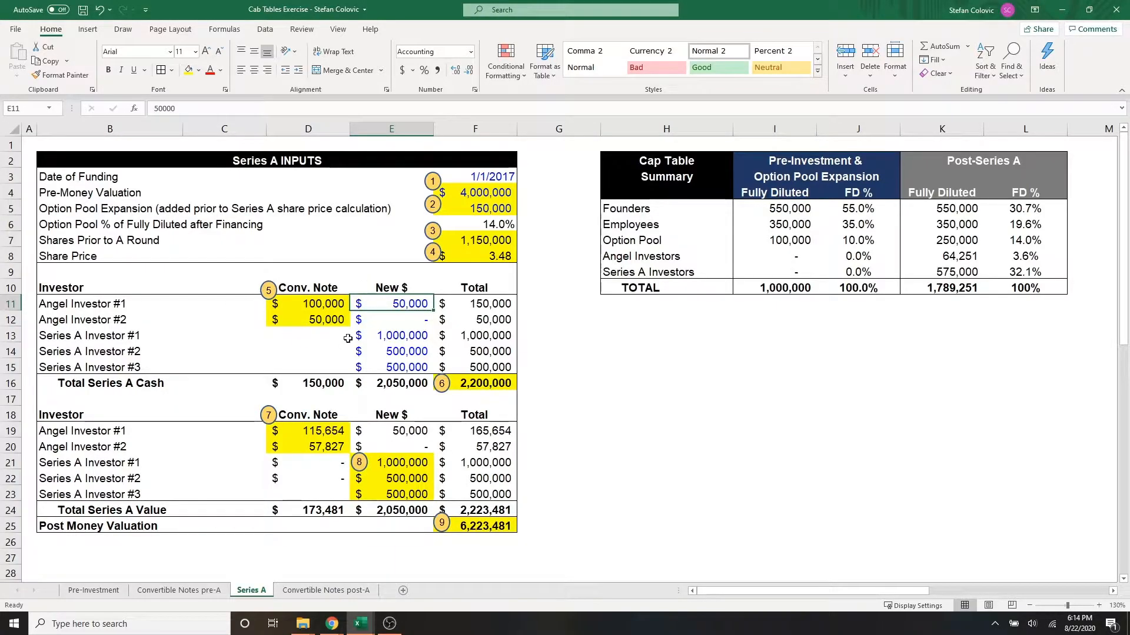
pyautogui.moveTo(305, 342)
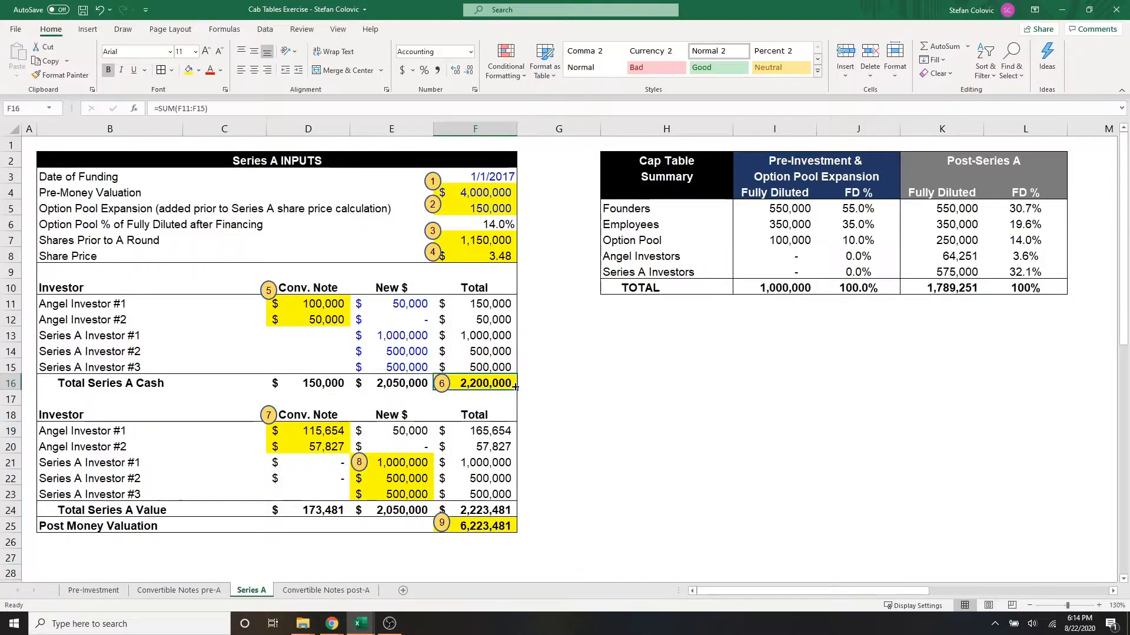
pyautogui.moveTo(496, 391)
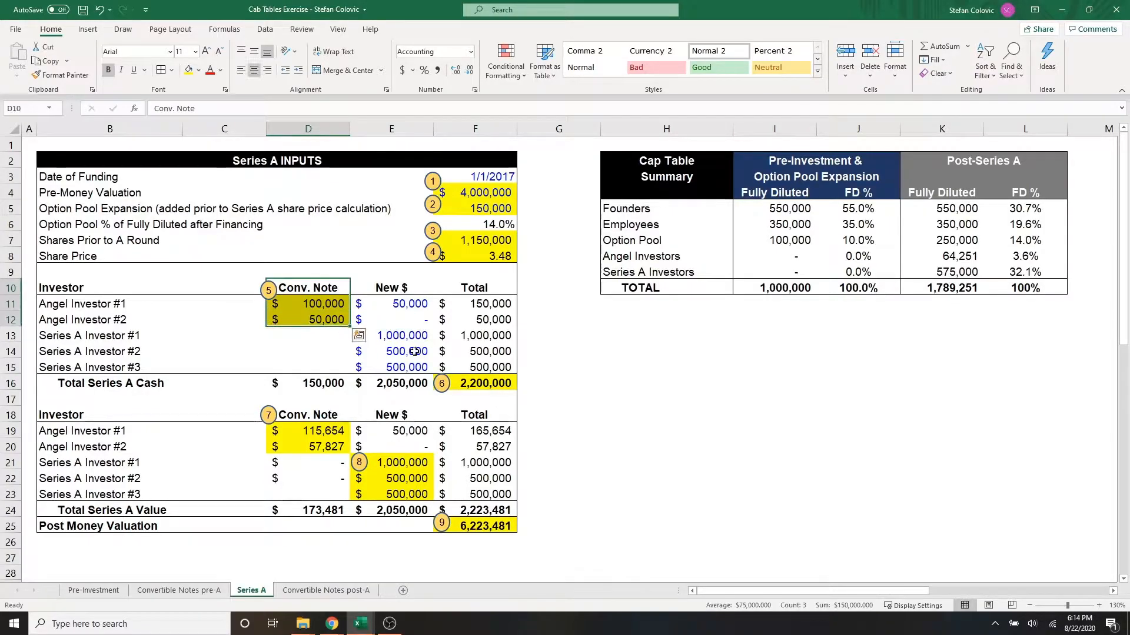
# Inspect the Conv. Note column and Angel Investor #1's converted note value, ending on the Series A sheet
pyautogui.click(558, 383)
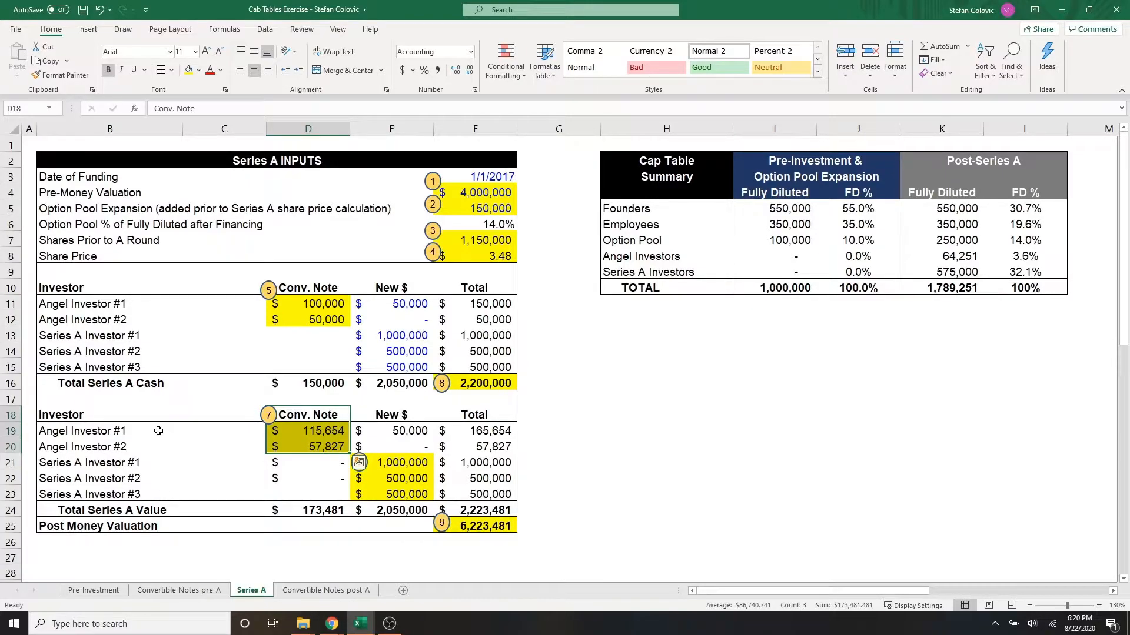
pyautogui.click(117, 510)
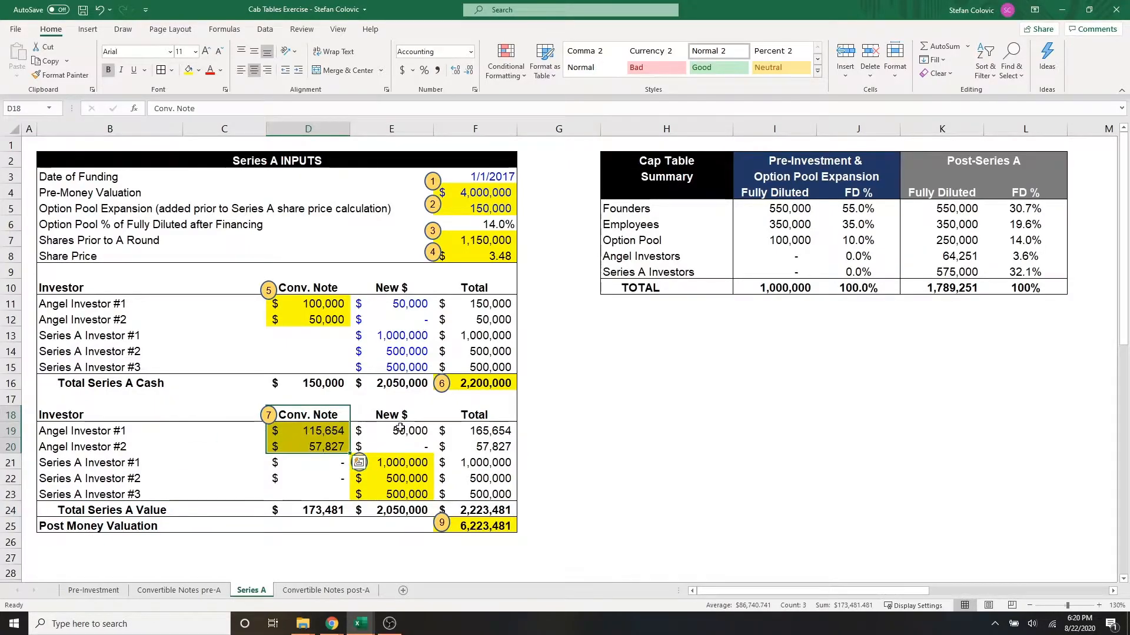
pyautogui.click(558, 414)
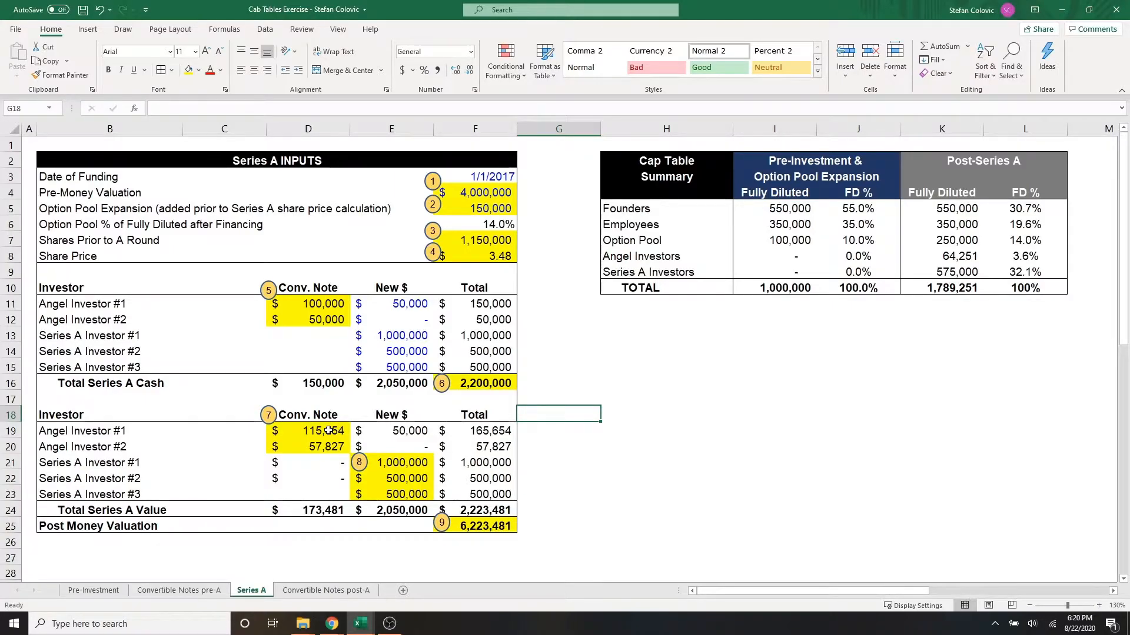
pyautogui.click(322, 431)
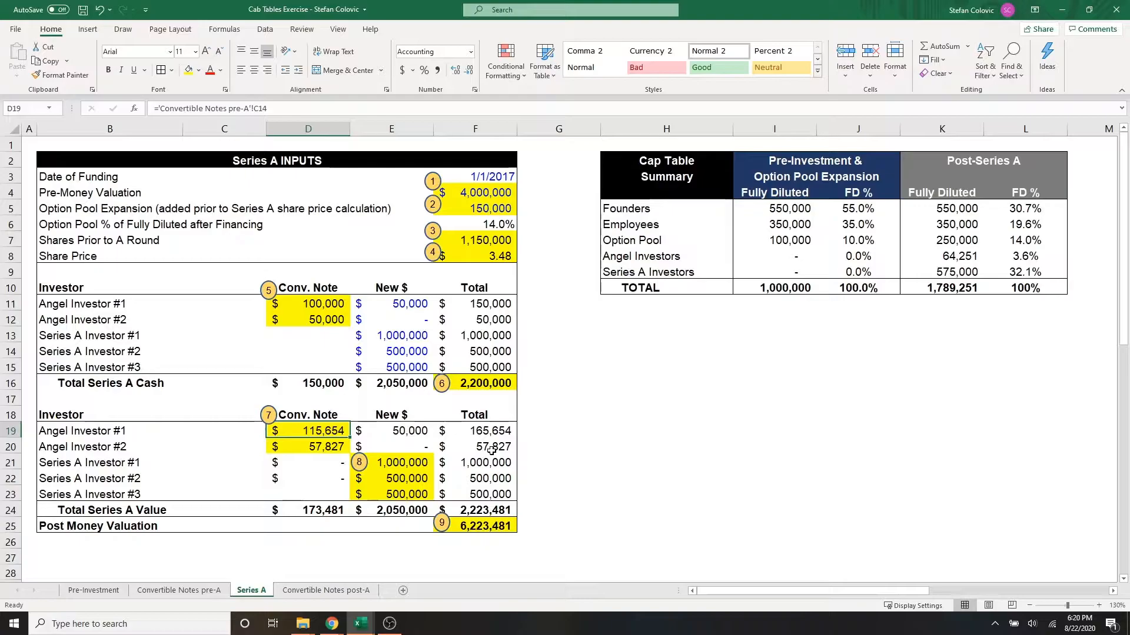
pyautogui.click(178, 590)
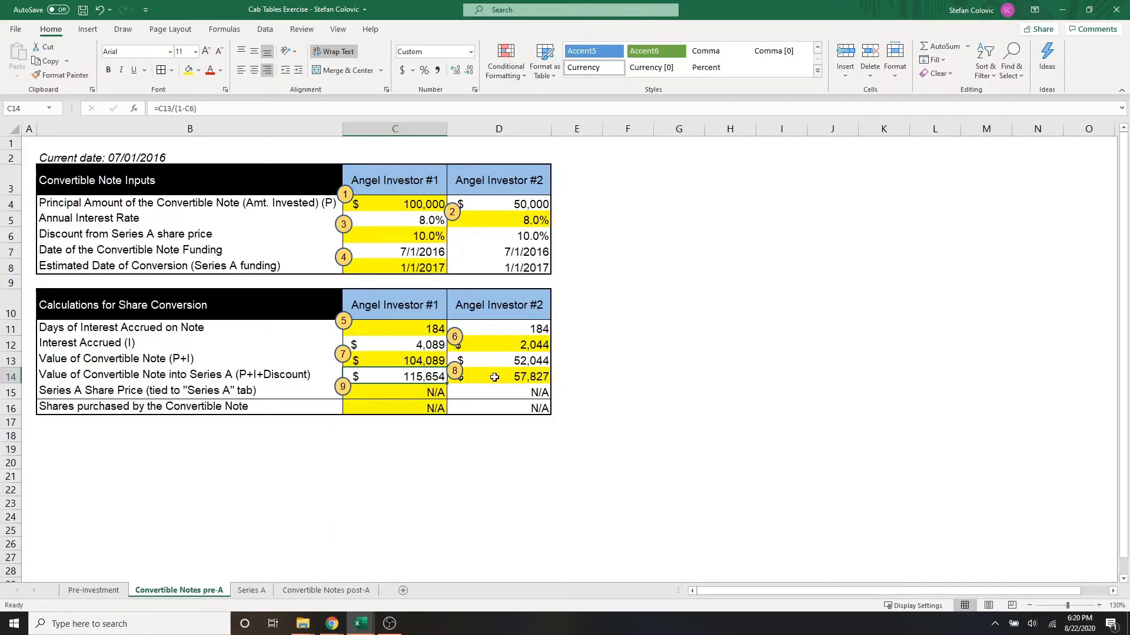
pyautogui.click(251, 590)
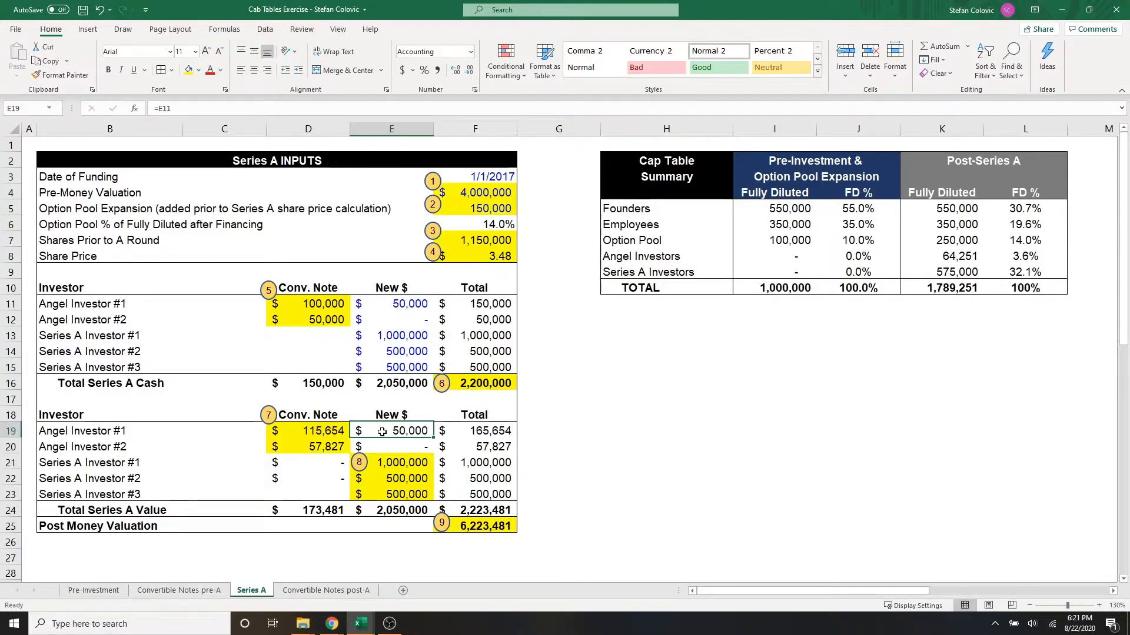
pyautogui.click(485, 509)
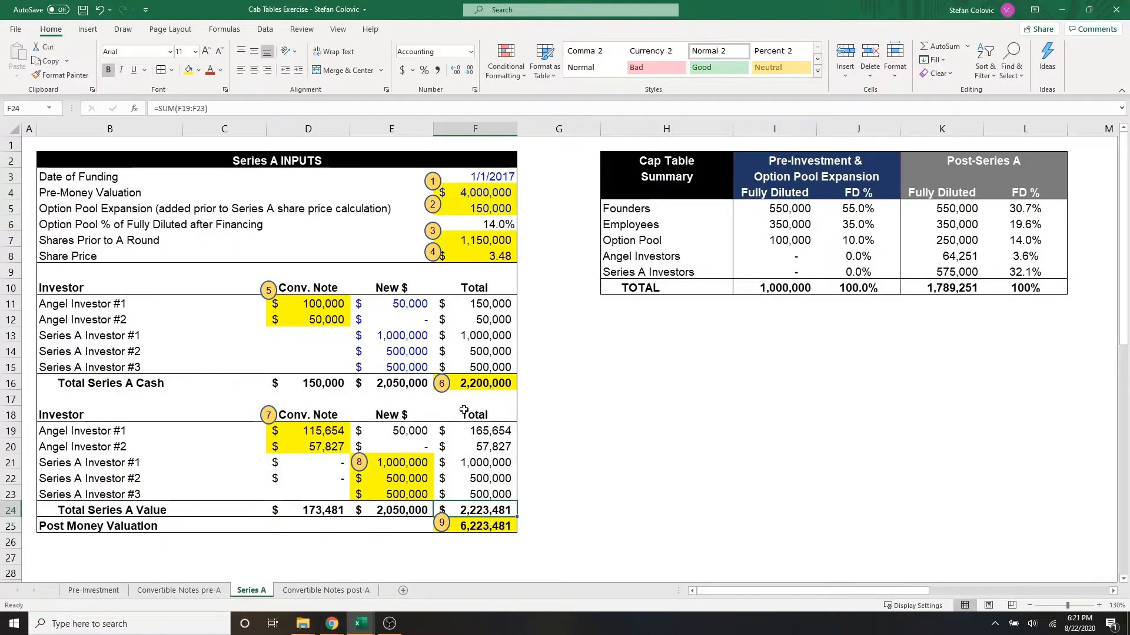
pyautogui.moveTo(472, 388)
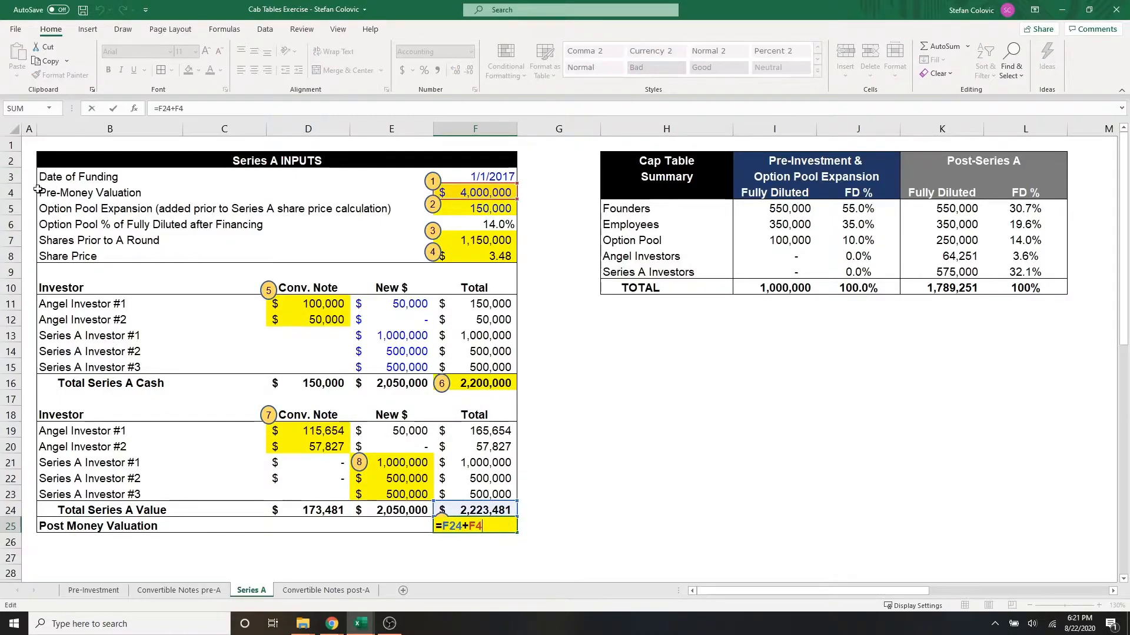
pyautogui.moveTo(165, 517)
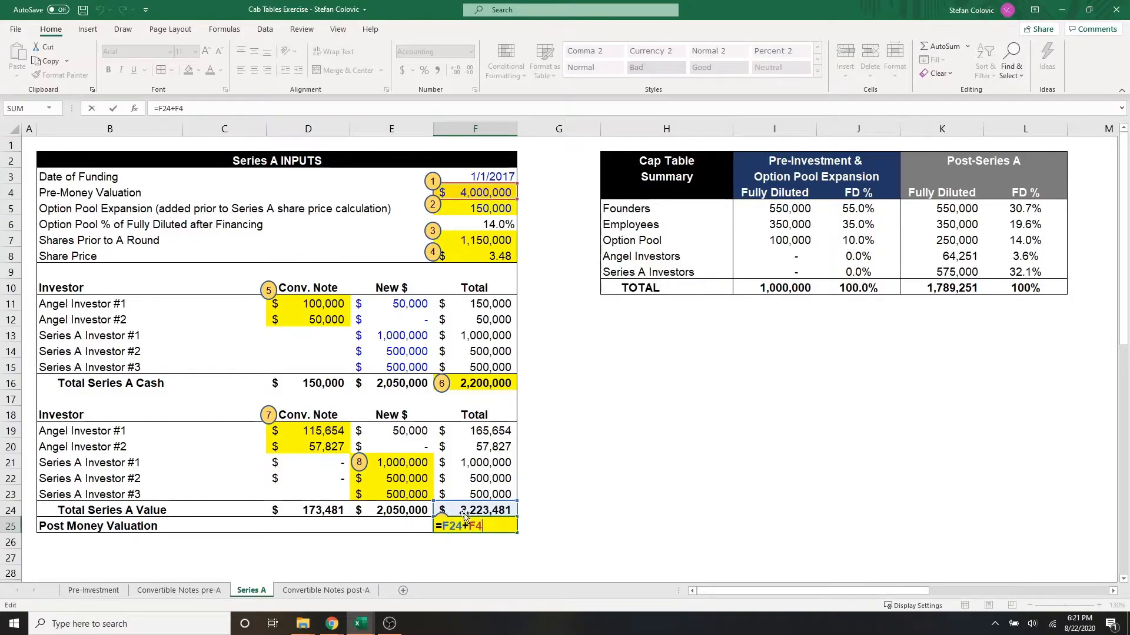
pyautogui.press('Enter')
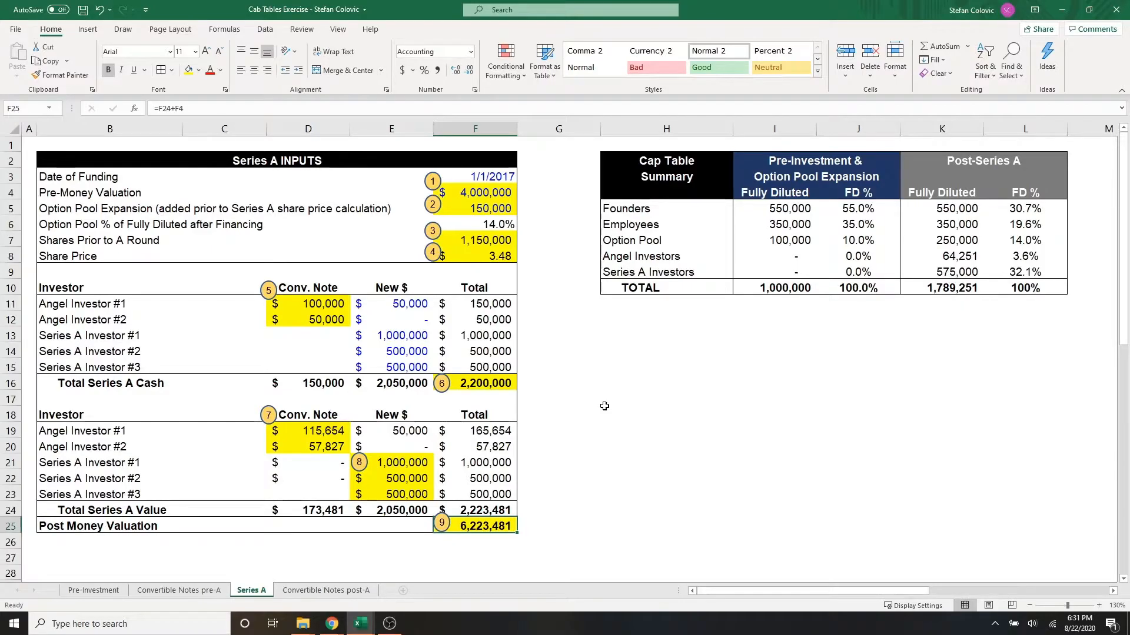
pyautogui.scroll(-3)
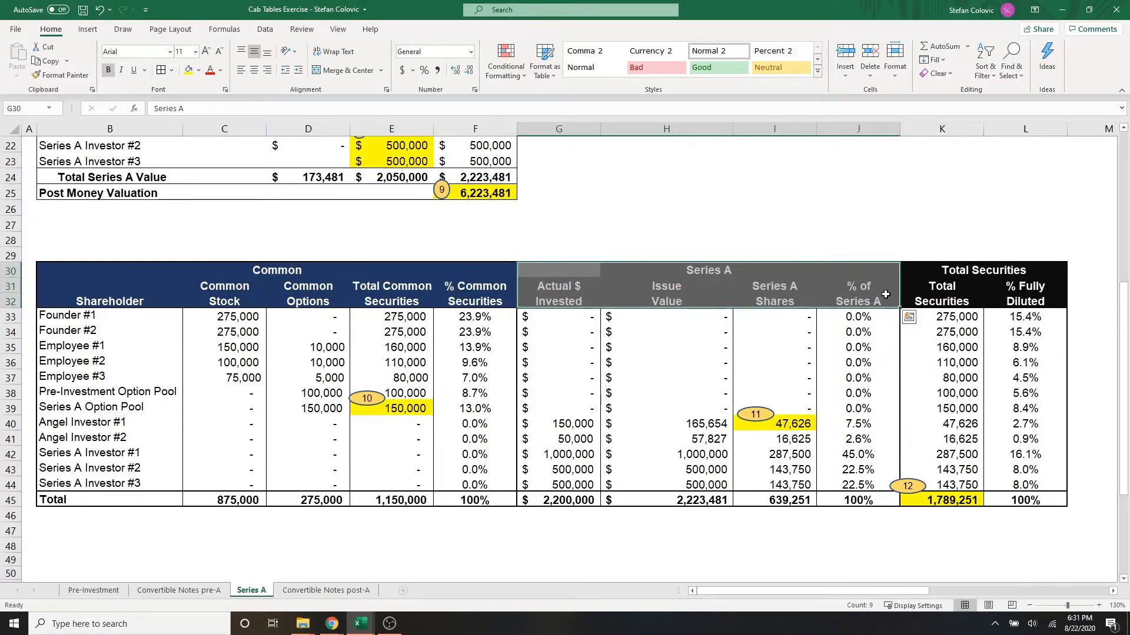
pyautogui.moveTo(868, 313)
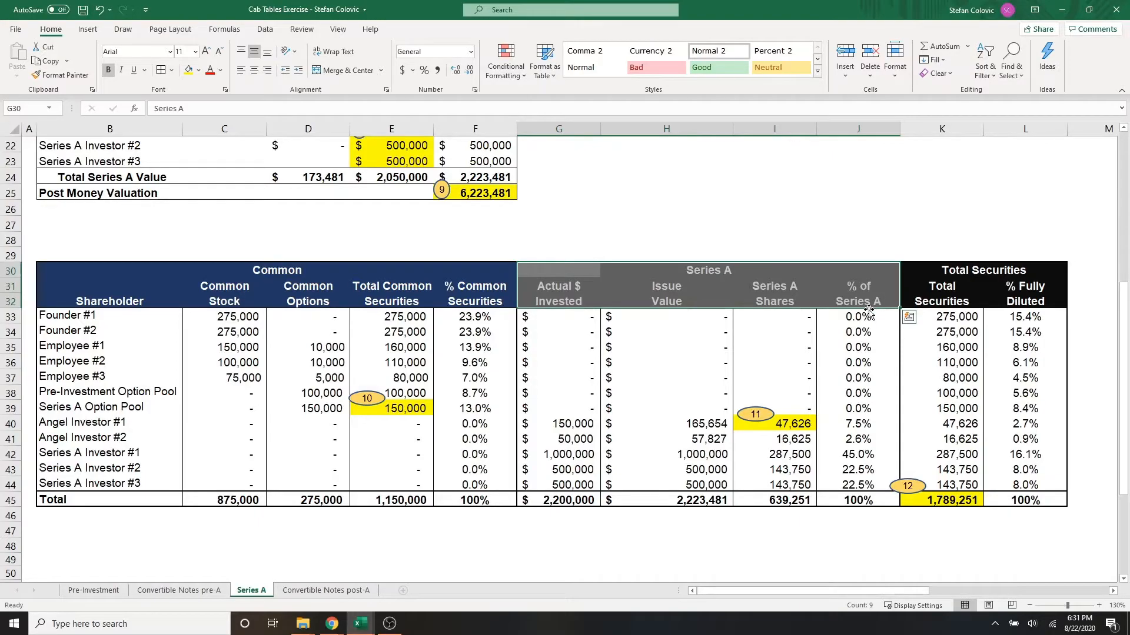
pyautogui.click(406, 408)
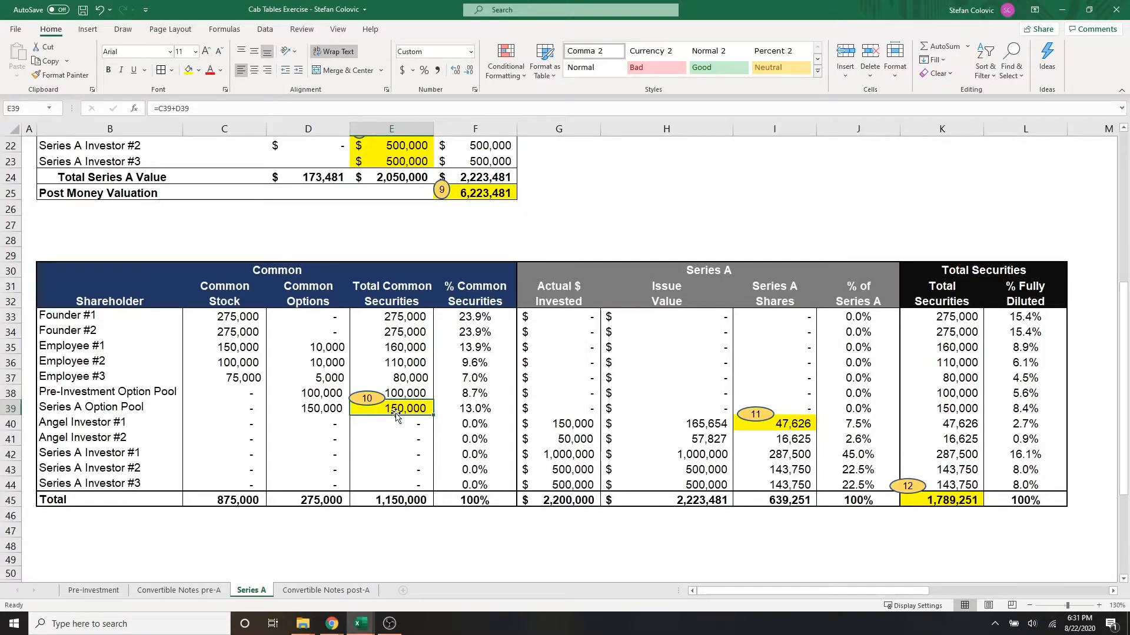
pyautogui.moveTo(271, 246)
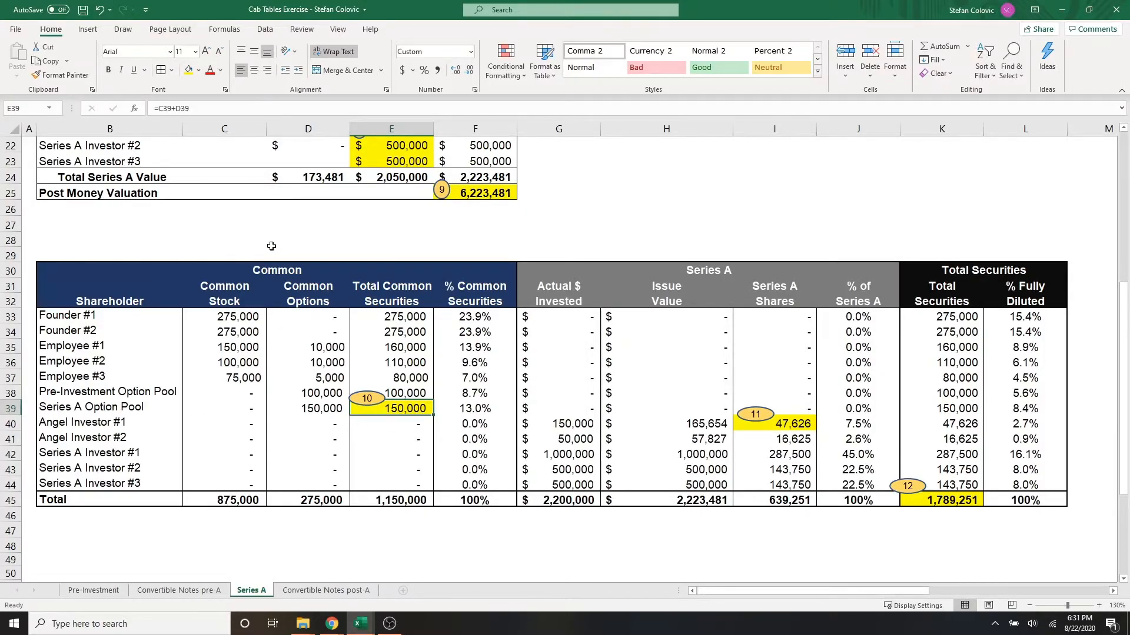
pyautogui.moveTo(690, 289)
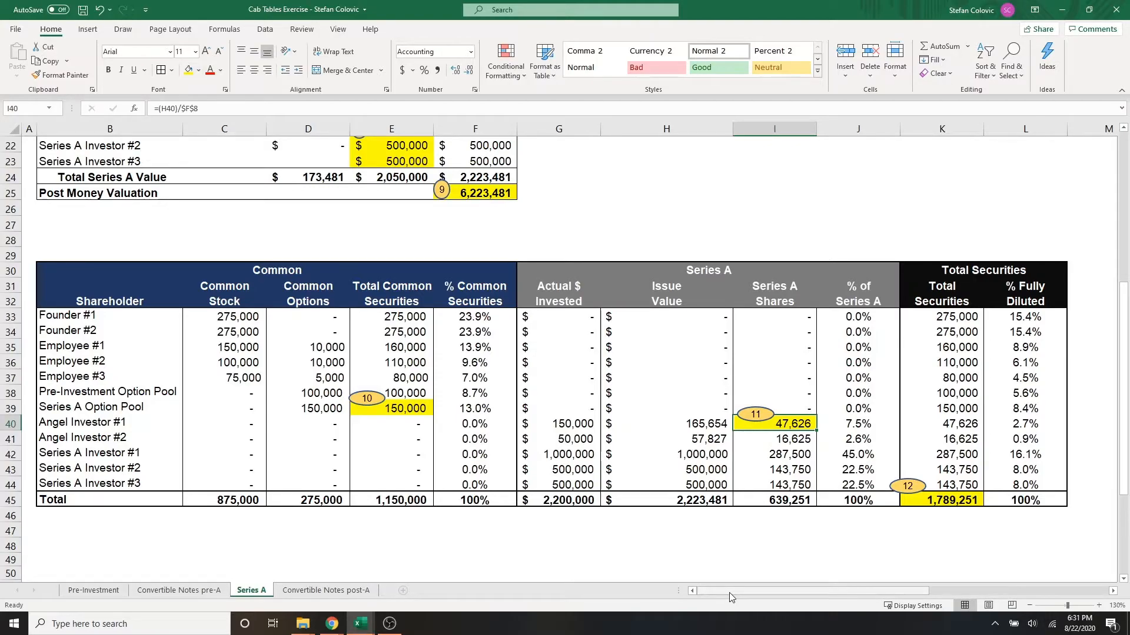
pyautogui.moveTo(710, 582)
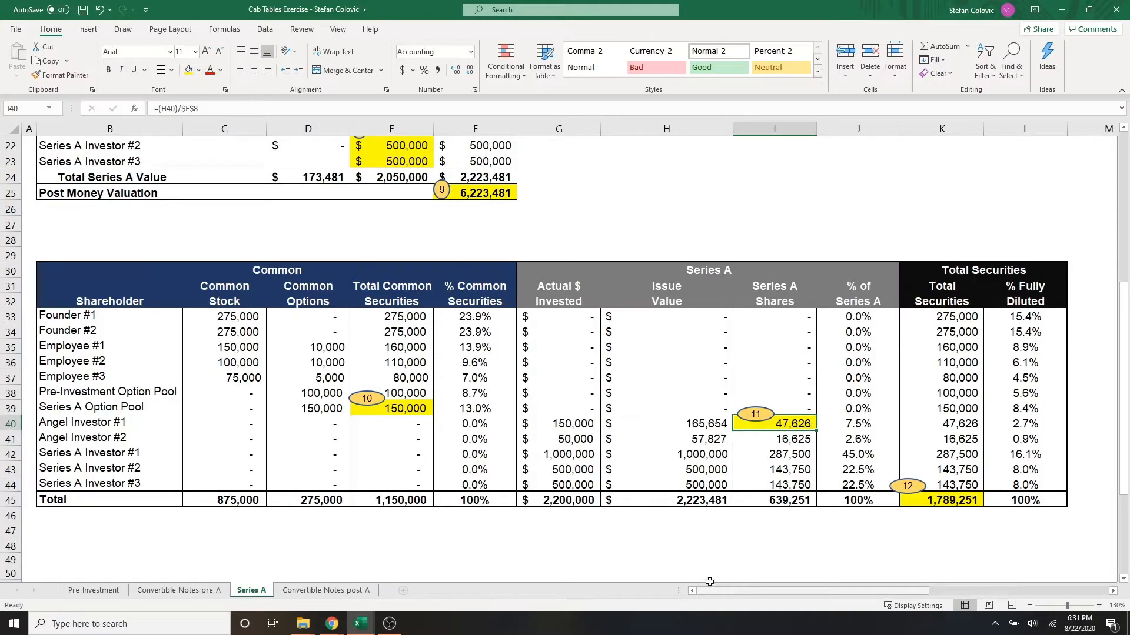
pyautogui.doubleClick(774, 423)
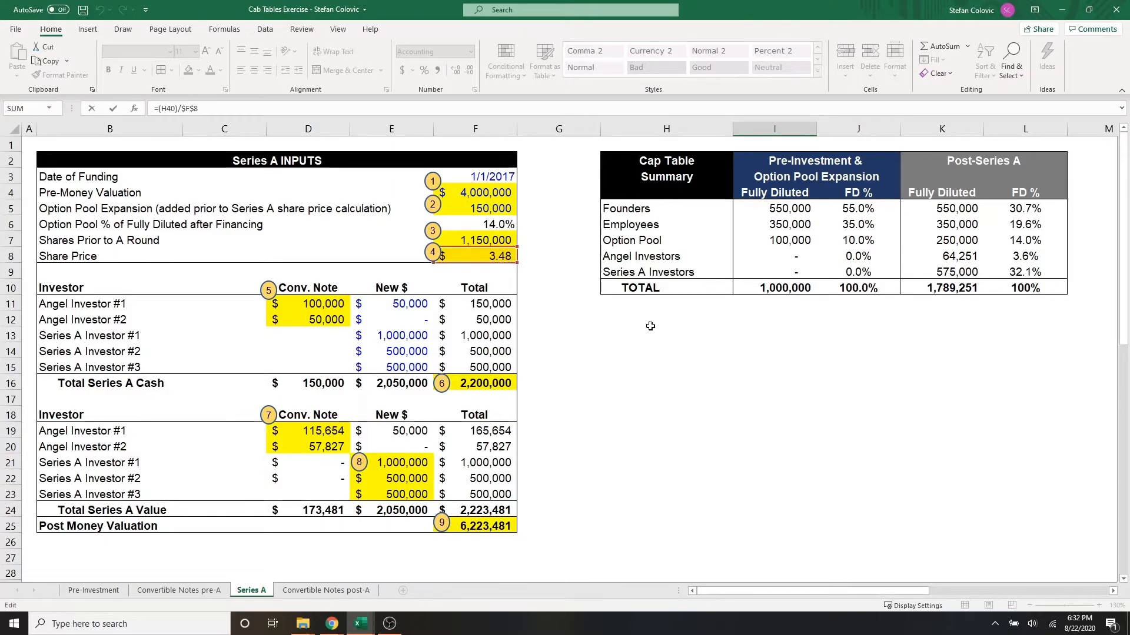
pyautogui.scroll(-3)
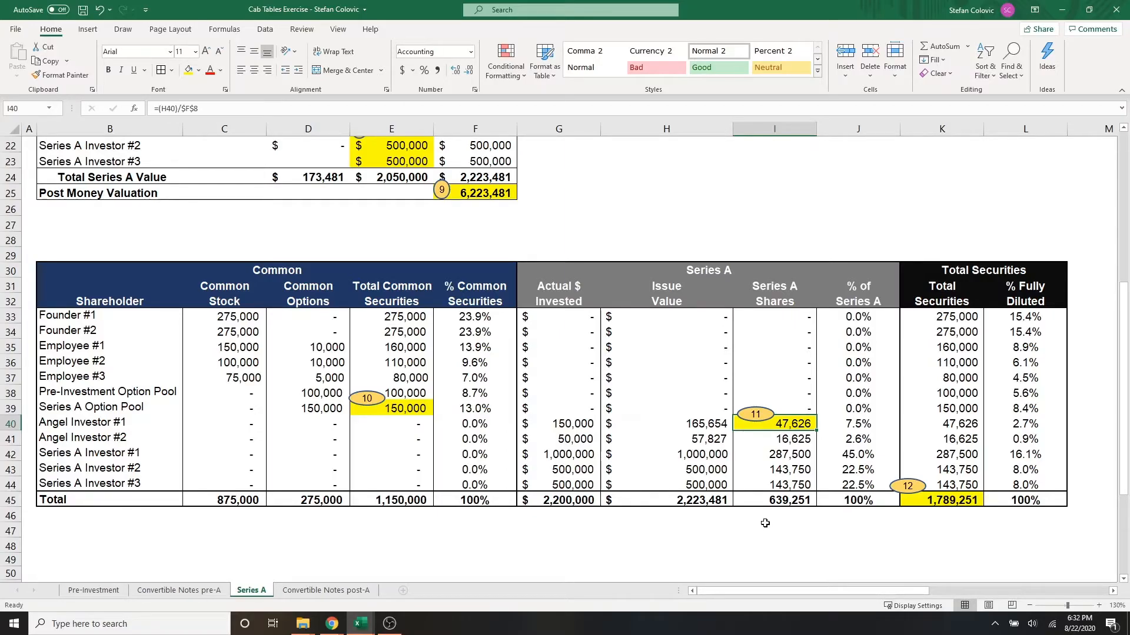
pyautogui.click(942, 423)
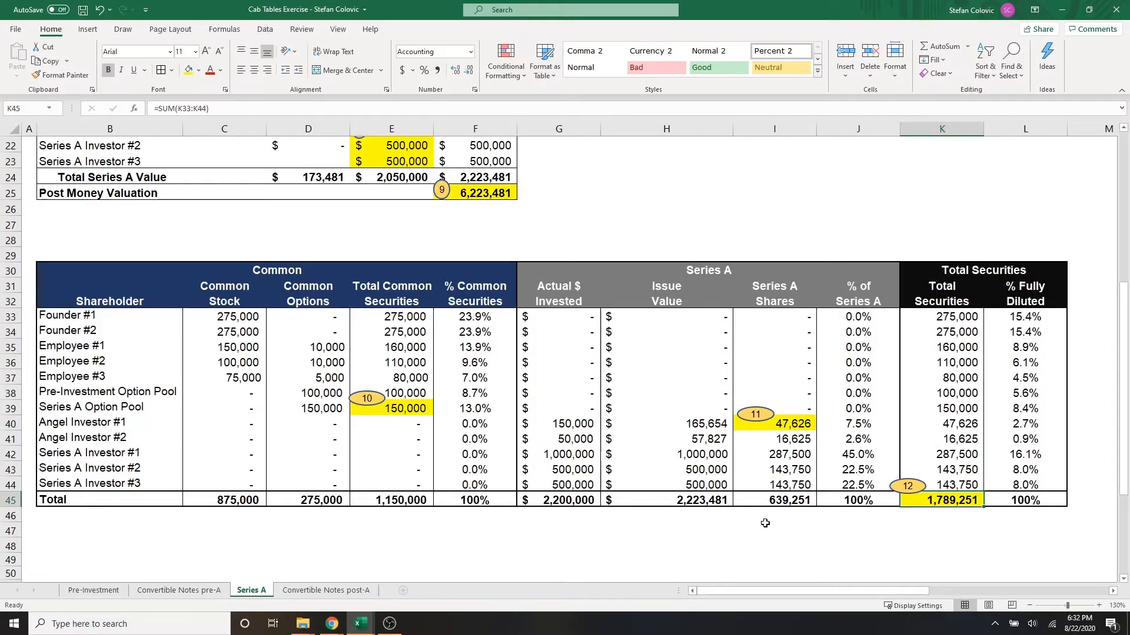
pyautogui.click(93, 590)
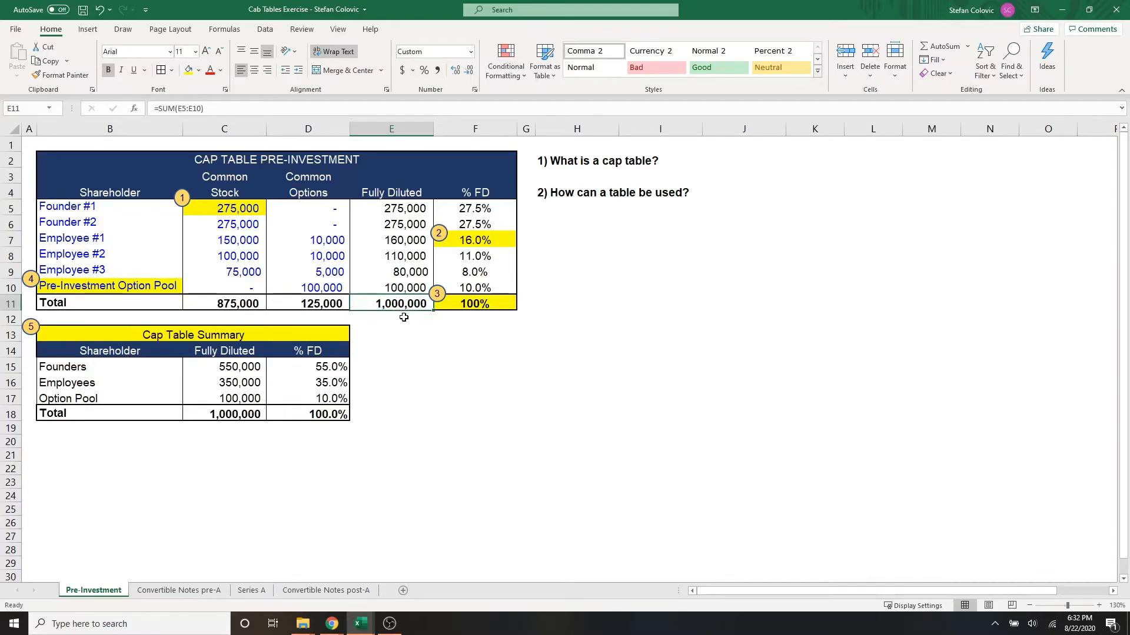
pyautogui.click(252, 591)
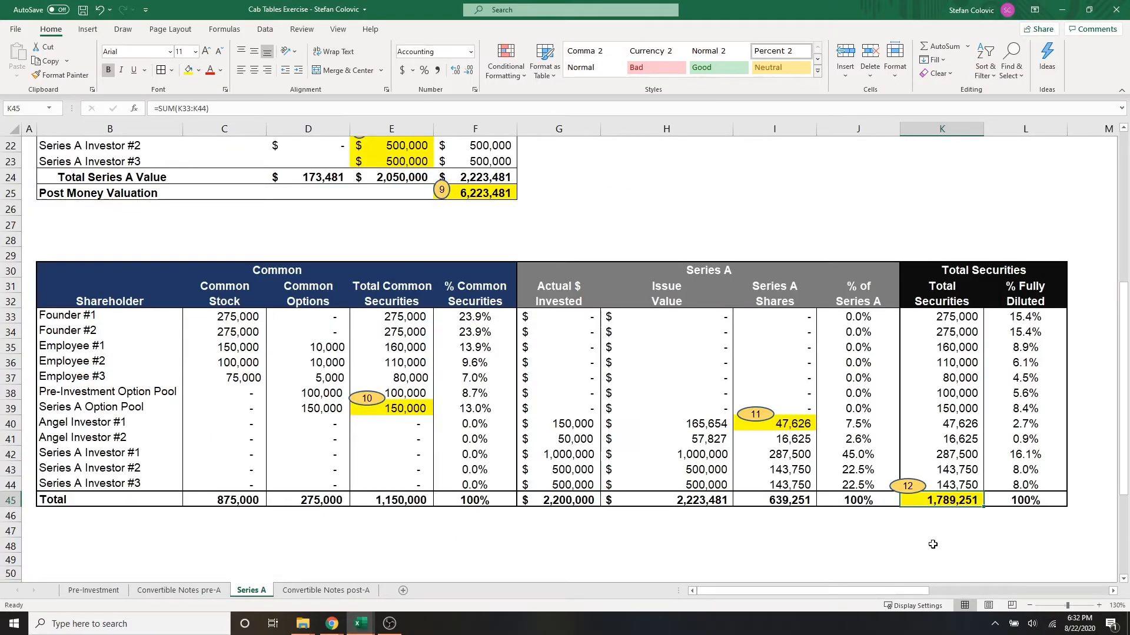
pyautogui.moveTo(947, 530)
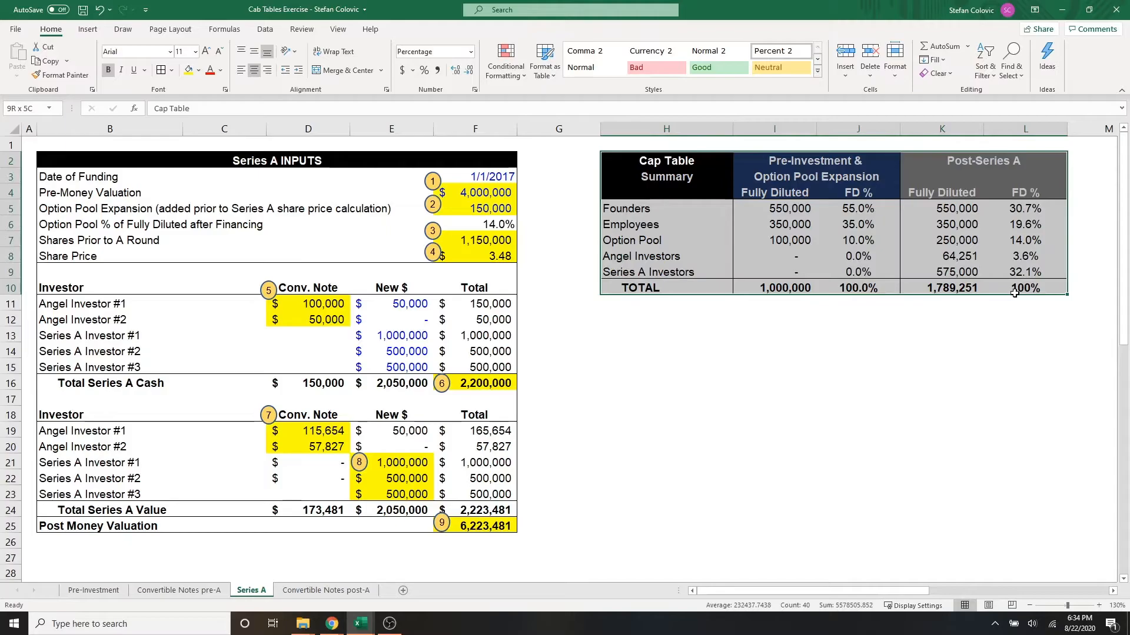
pyautogui.click(666, 318)
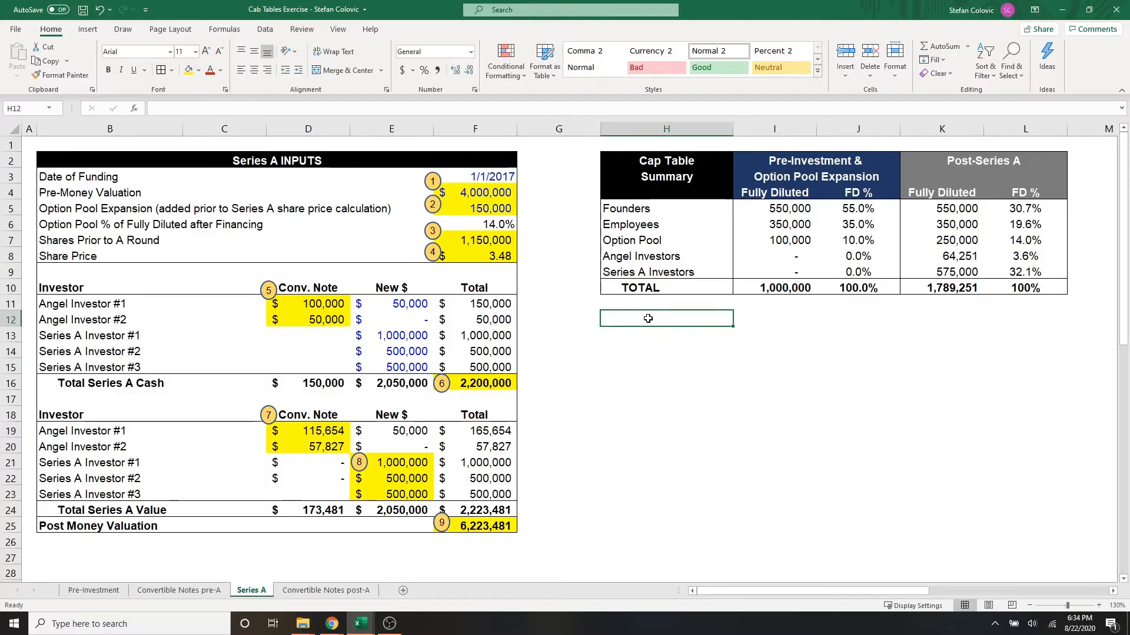
pyautogui.moveTo(644, 208)
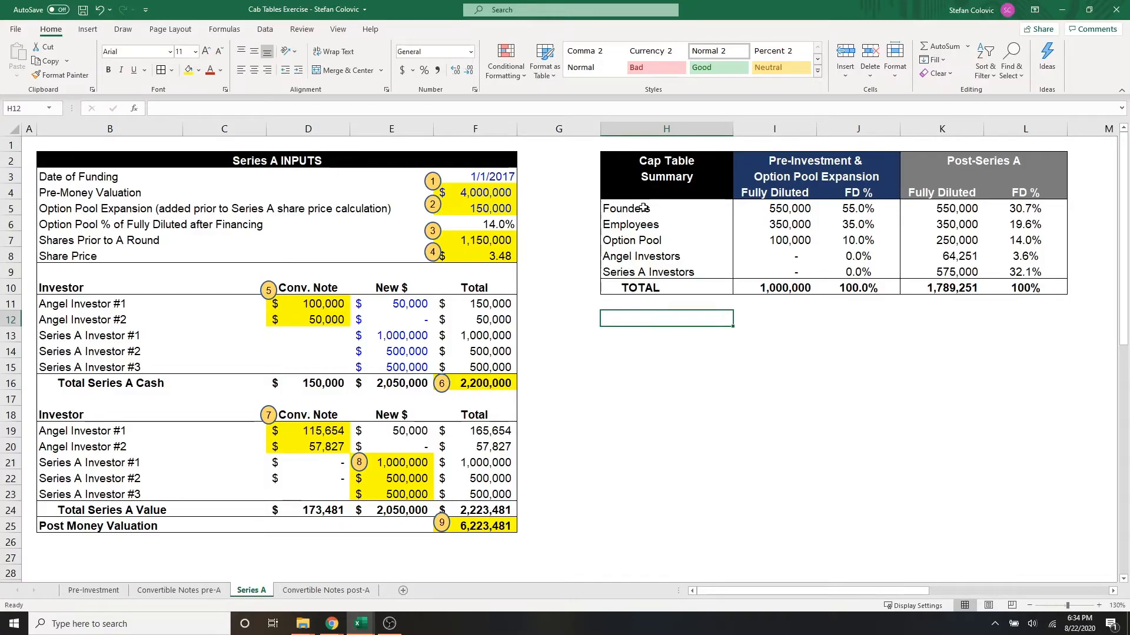
pyautogui.moveTo(782, 214)
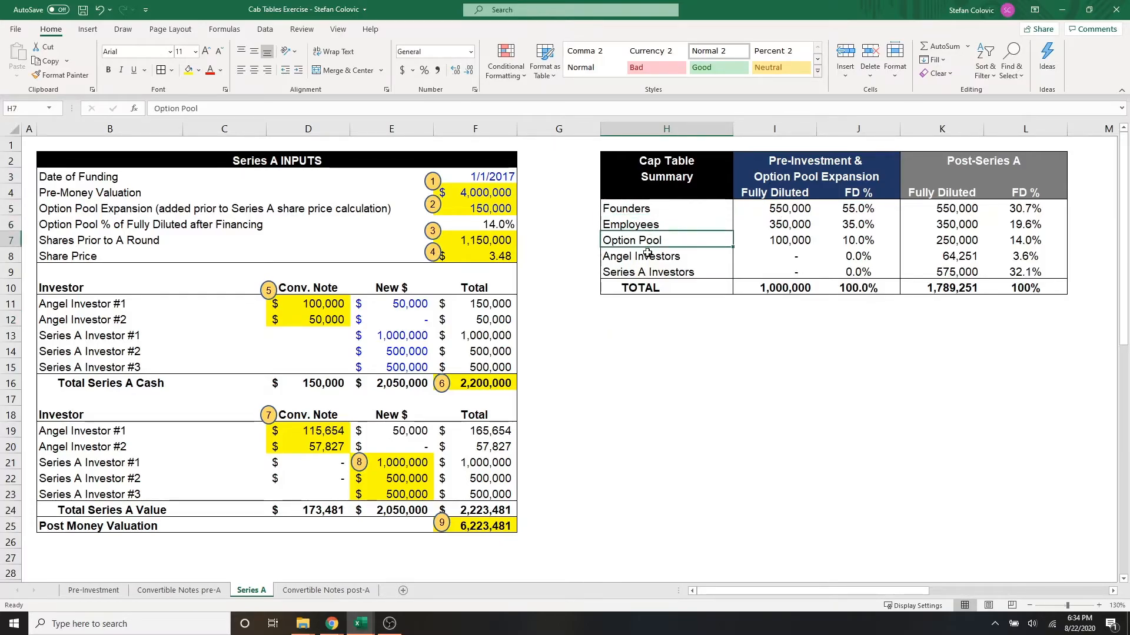
pyautogui.click(1025, 287)
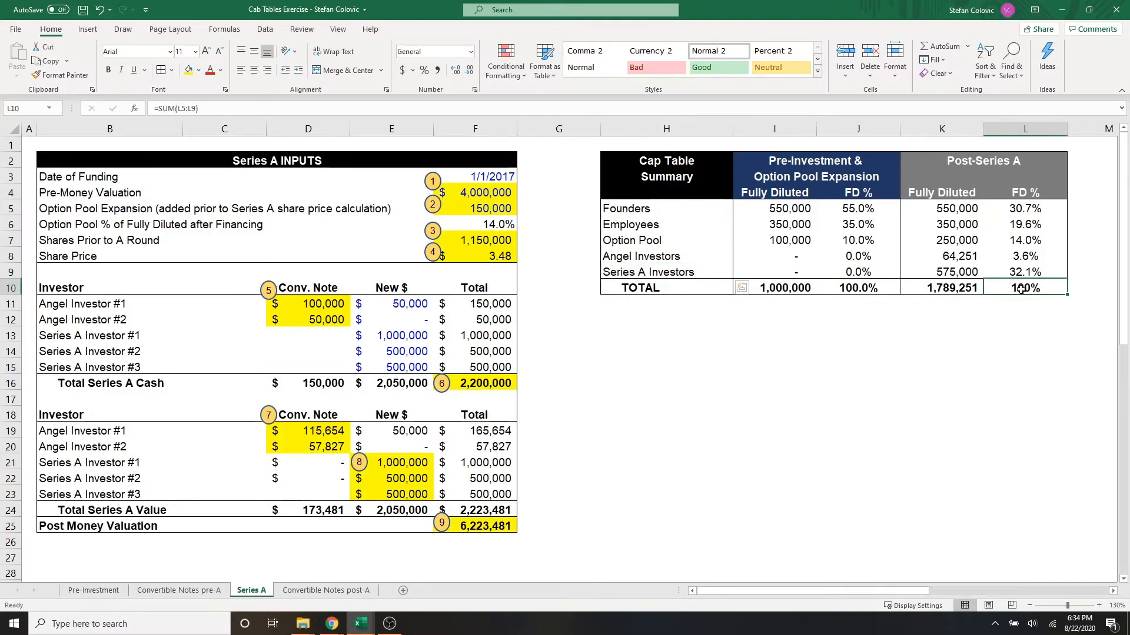